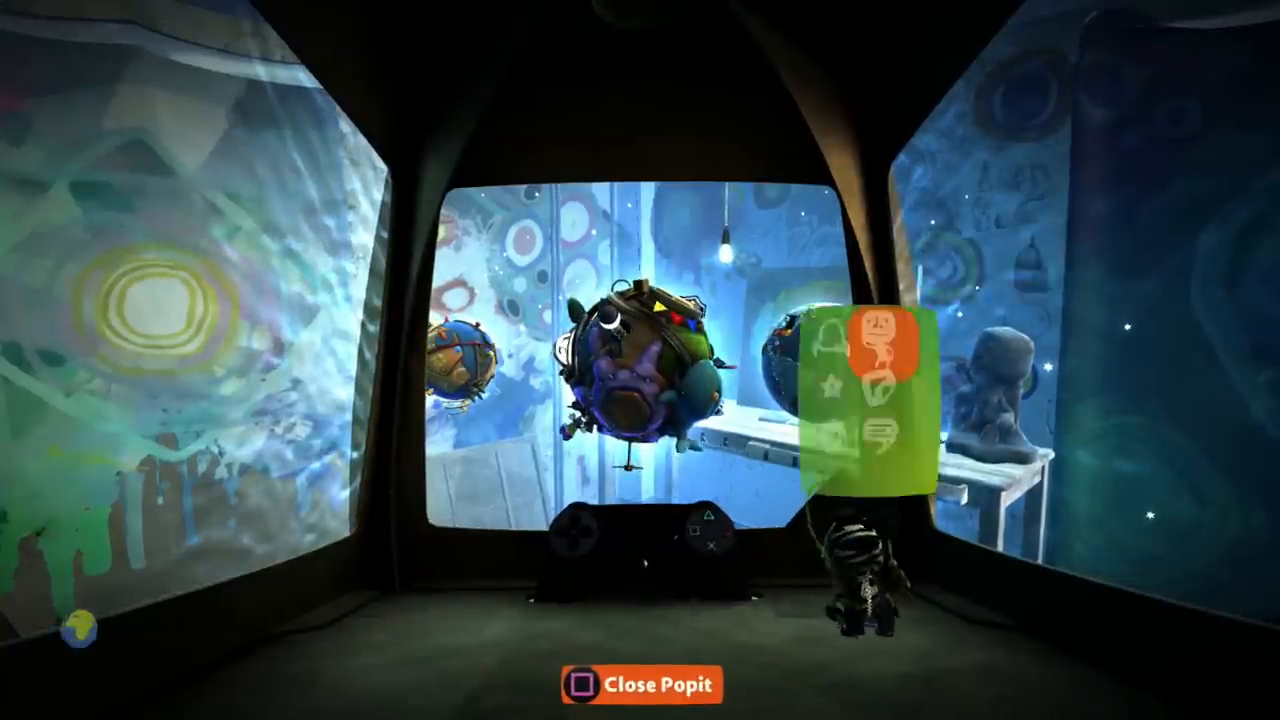
Step: Dress Sackboy in the striped zebra costume from the Costumes collection
left_click(878, 330)
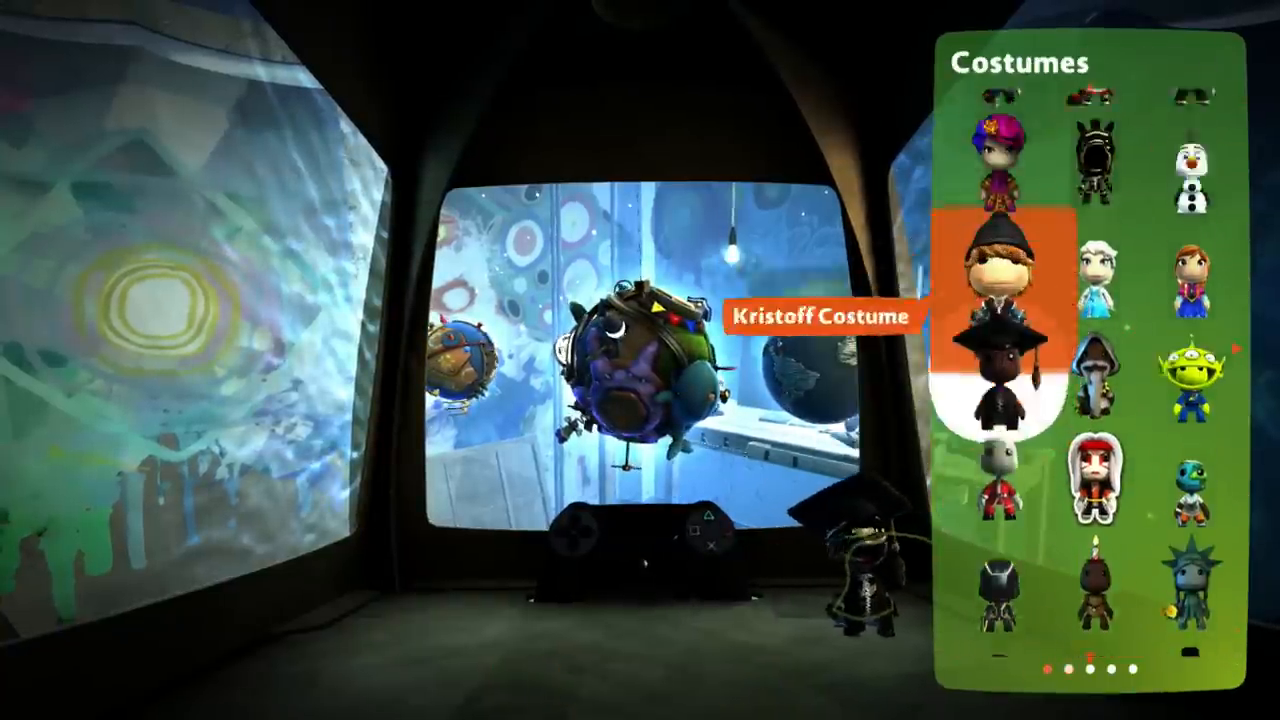
scroll("up", 3)
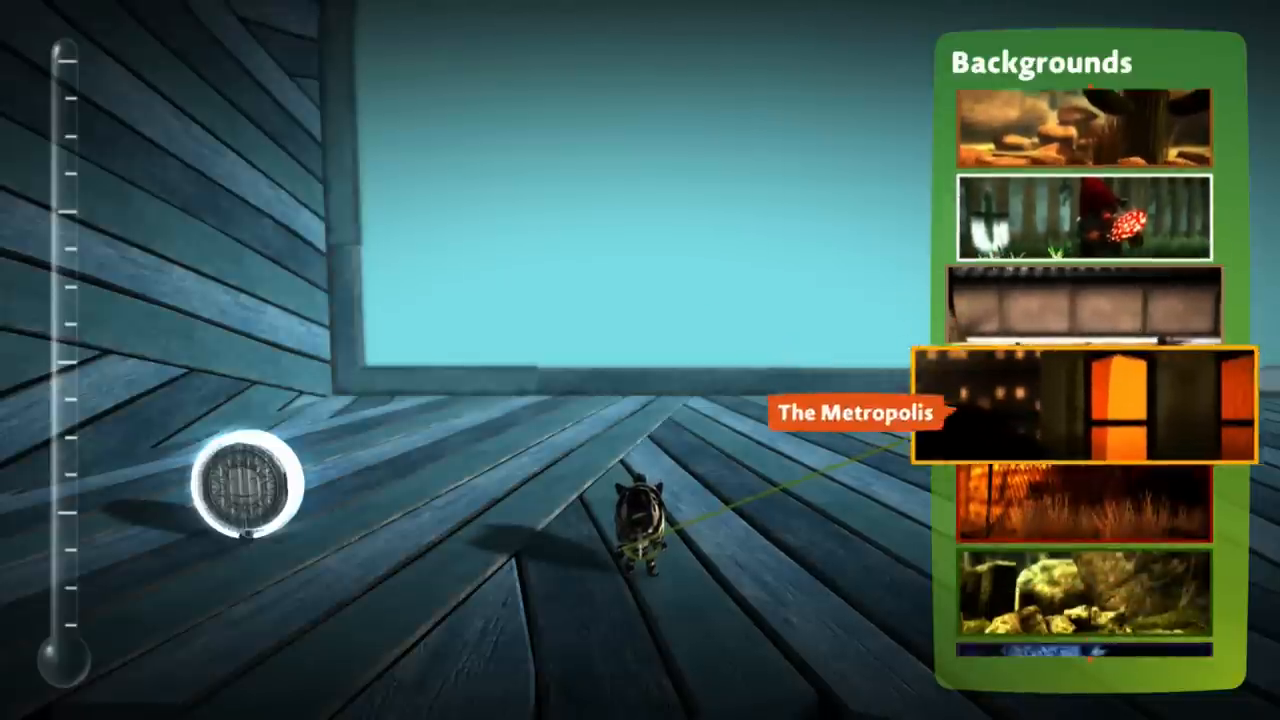
Step: Scroll the Backgrounds list in the Popit and select the grassland background
scroll("down", 3)
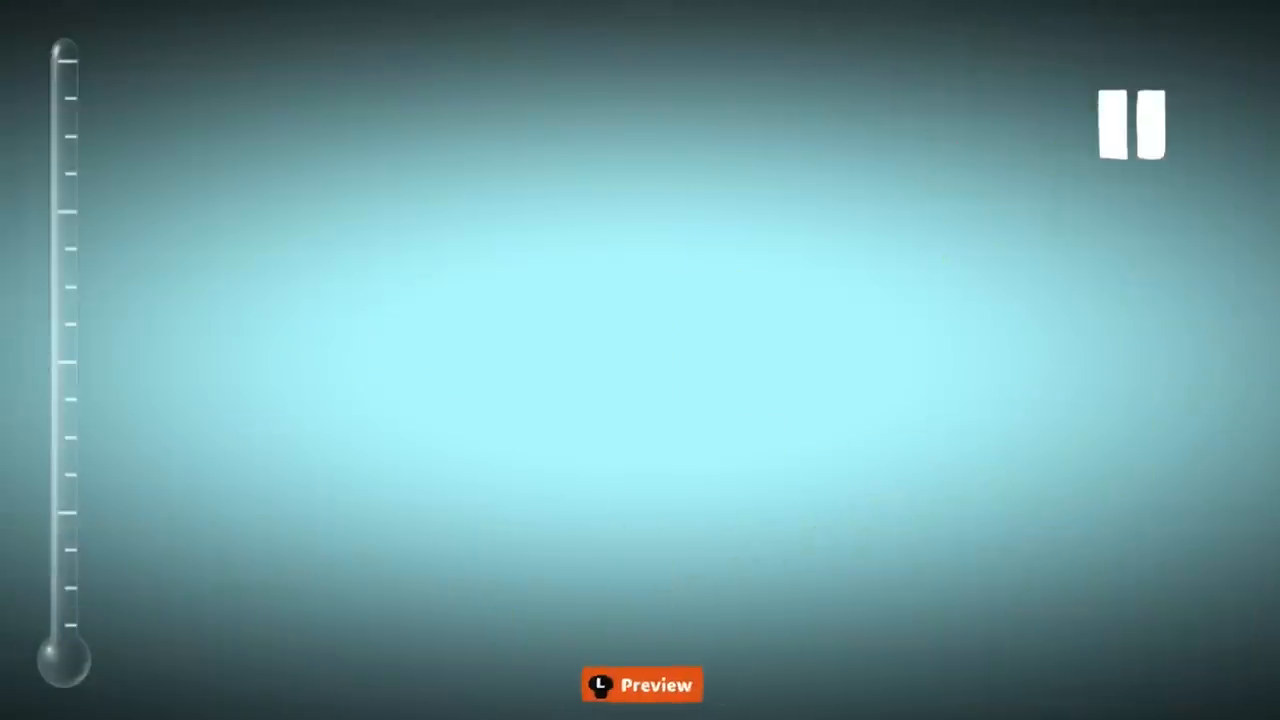
Step: Apply the grassland background and land Sackboy on the tall-grass ground
left_click(1133, 123)
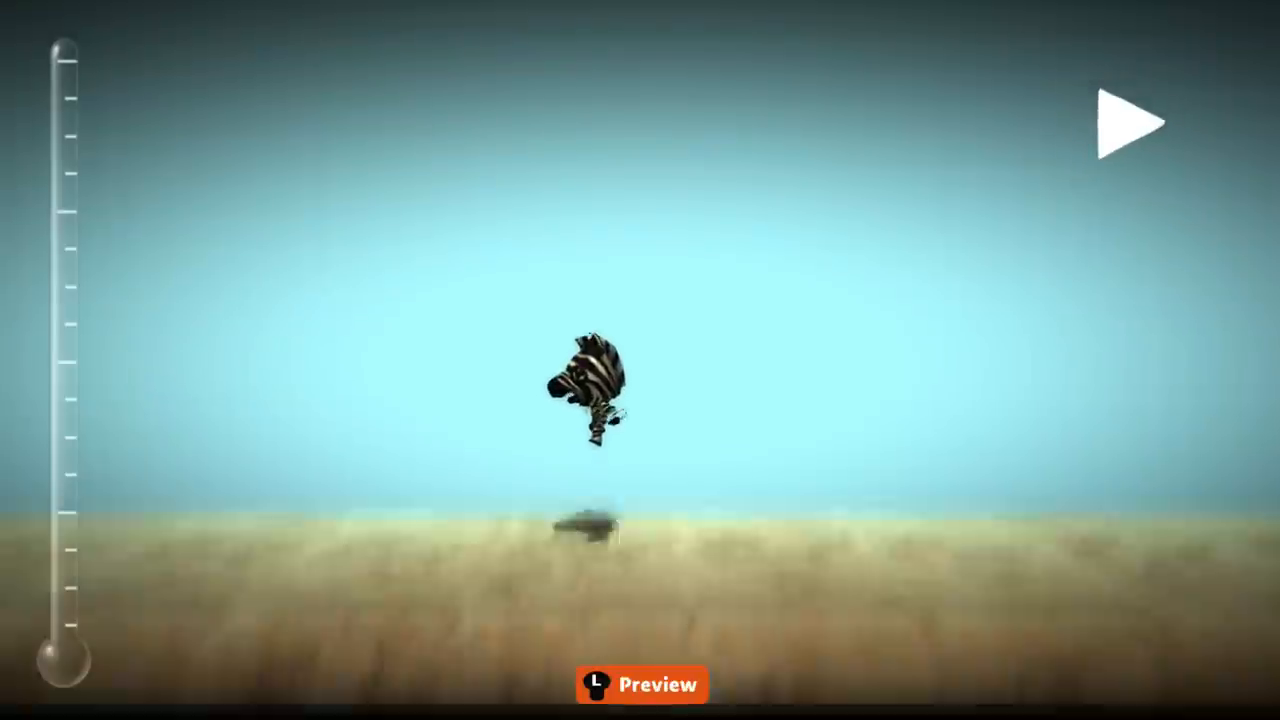
left_click(641, 684)
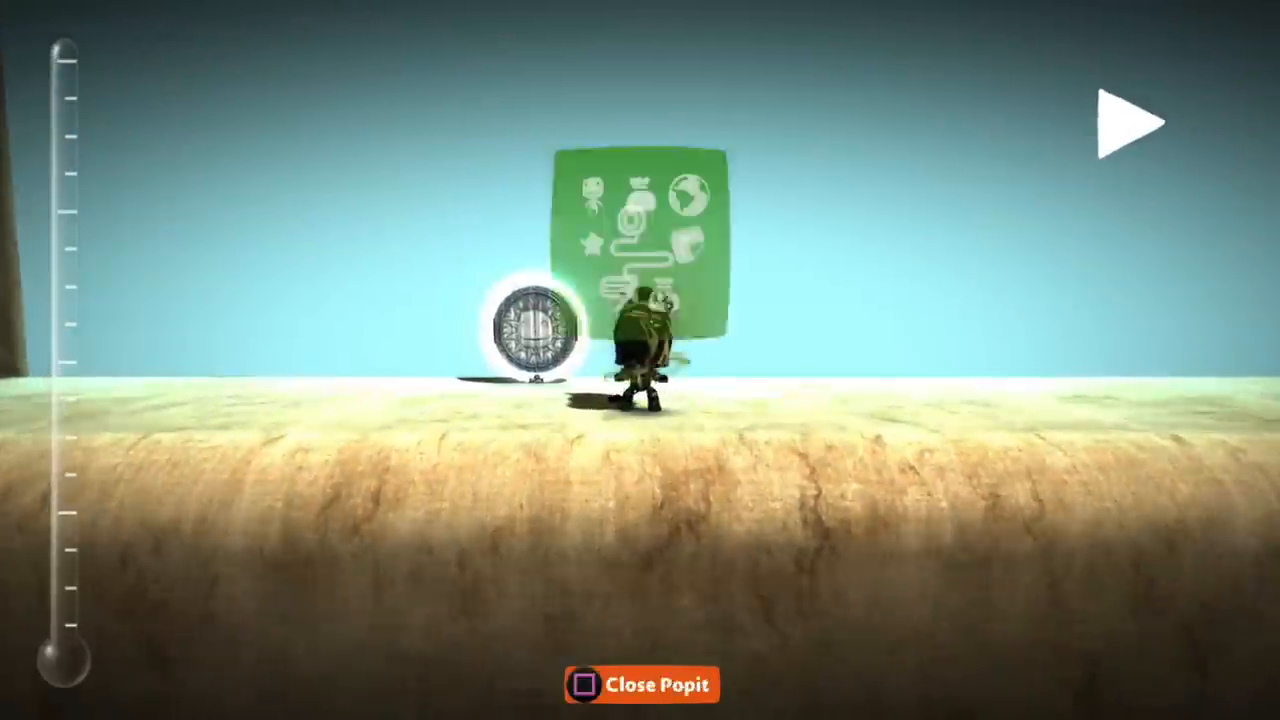
Step: Open the entrance's Entrance properties, with physics shown as dynamic
left_click(640, 684)
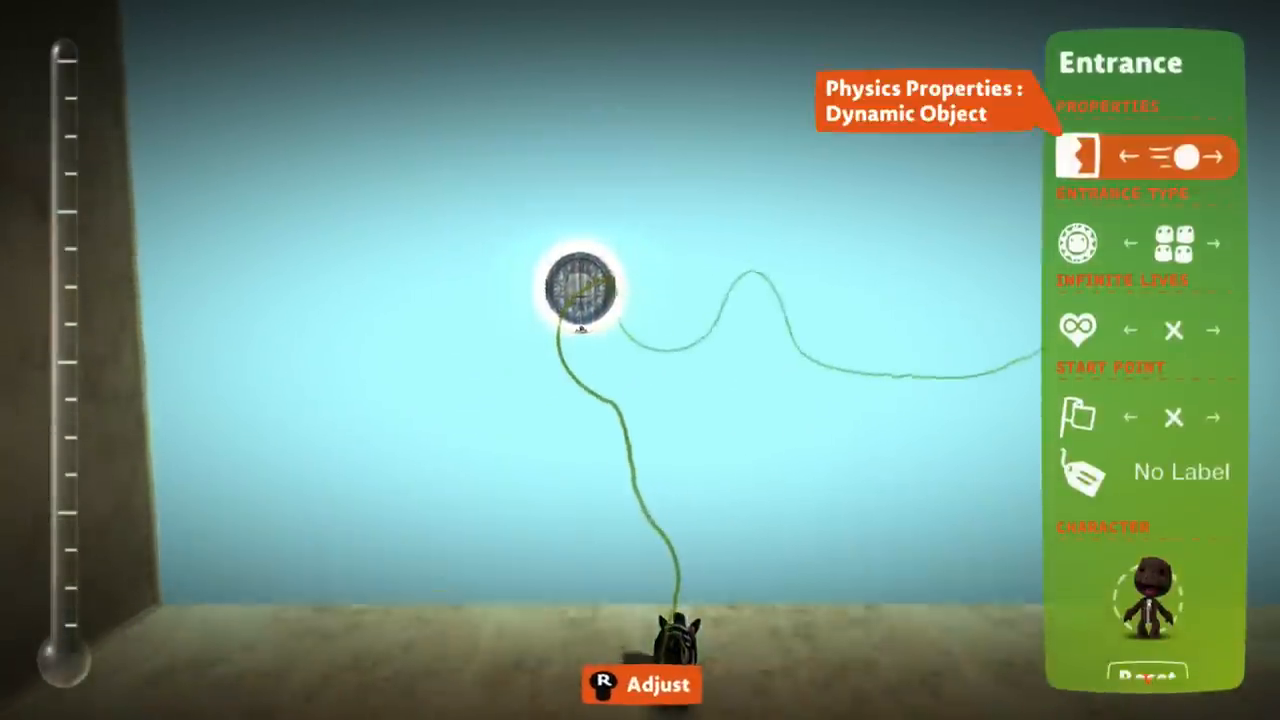
left_click(1216, 157)
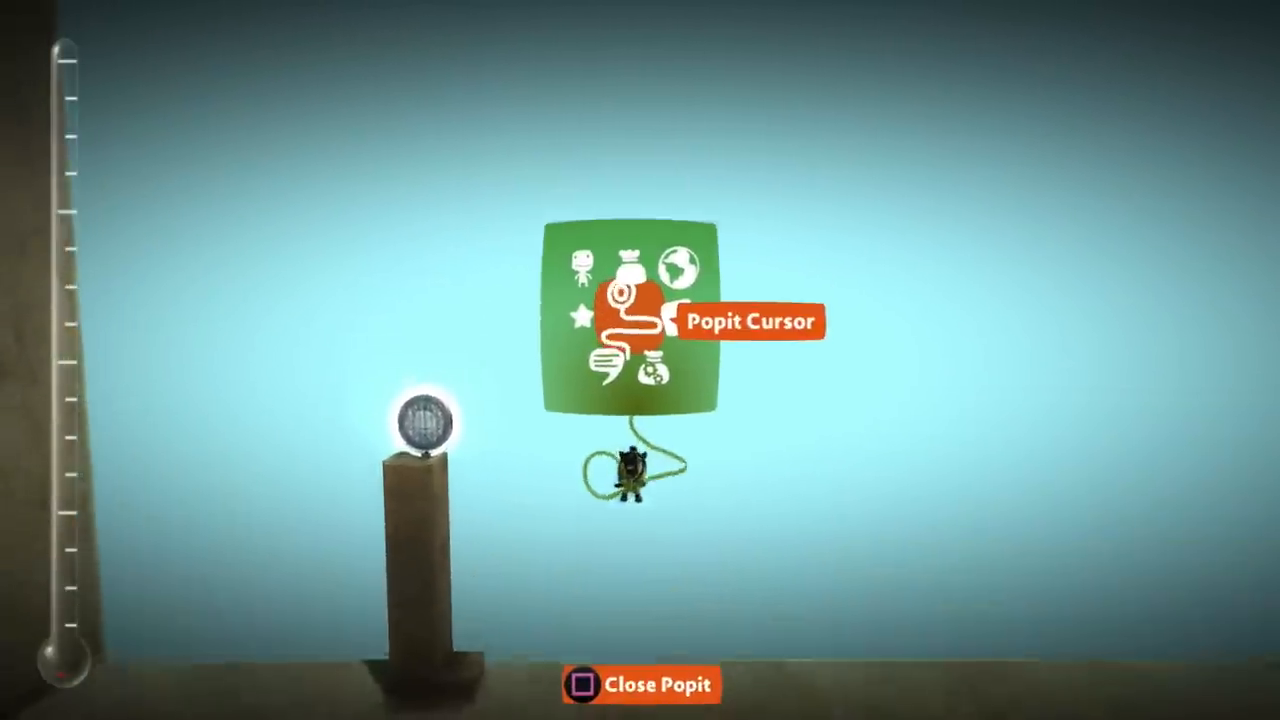
Step: Raise the entrance onto a stretched wooden pillar and return to the Popit Cursor
left_click(627, 305)
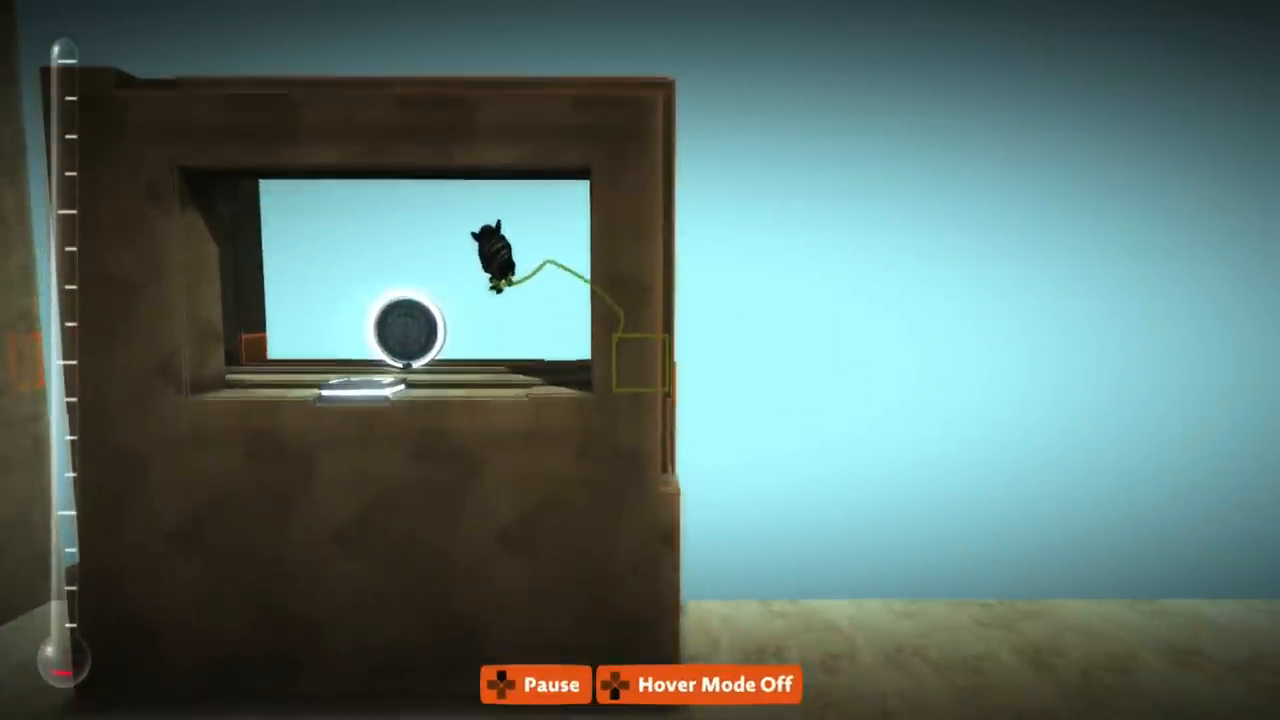
Step: Place wooden platform steps and a hollow wooden block from the Popit materials
left_click(648, 360)
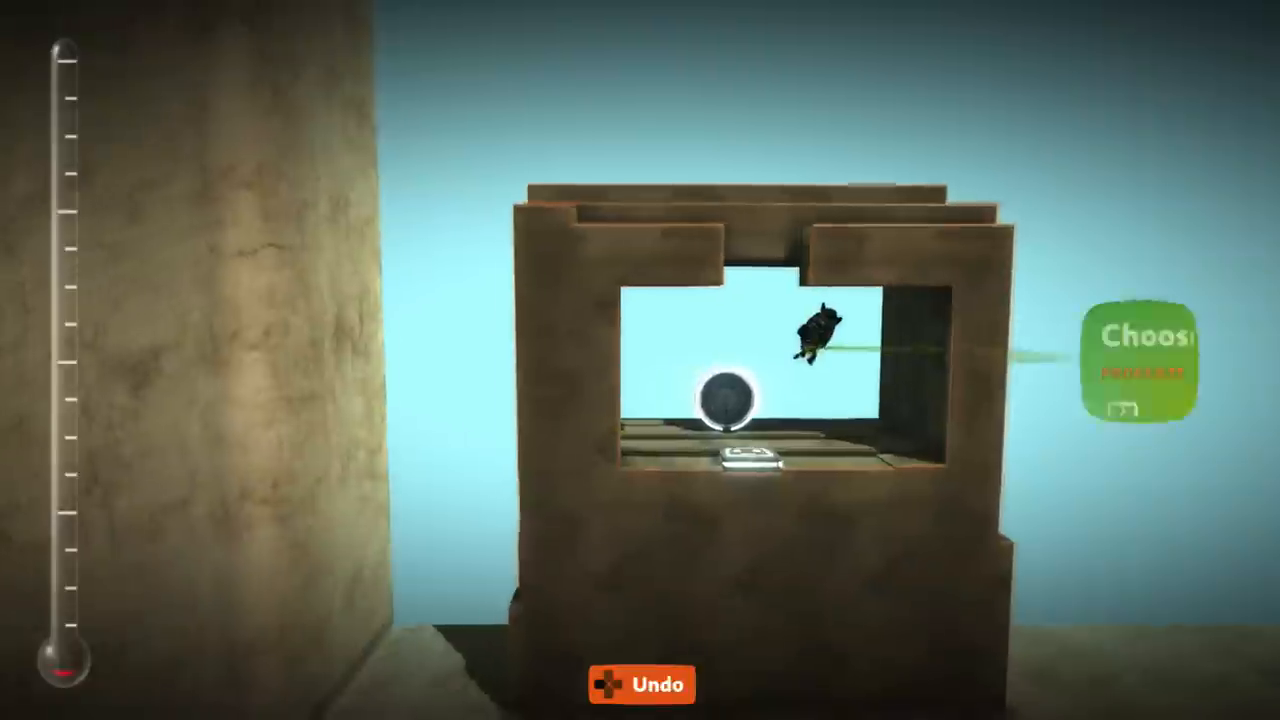
left_click(1140, 360)
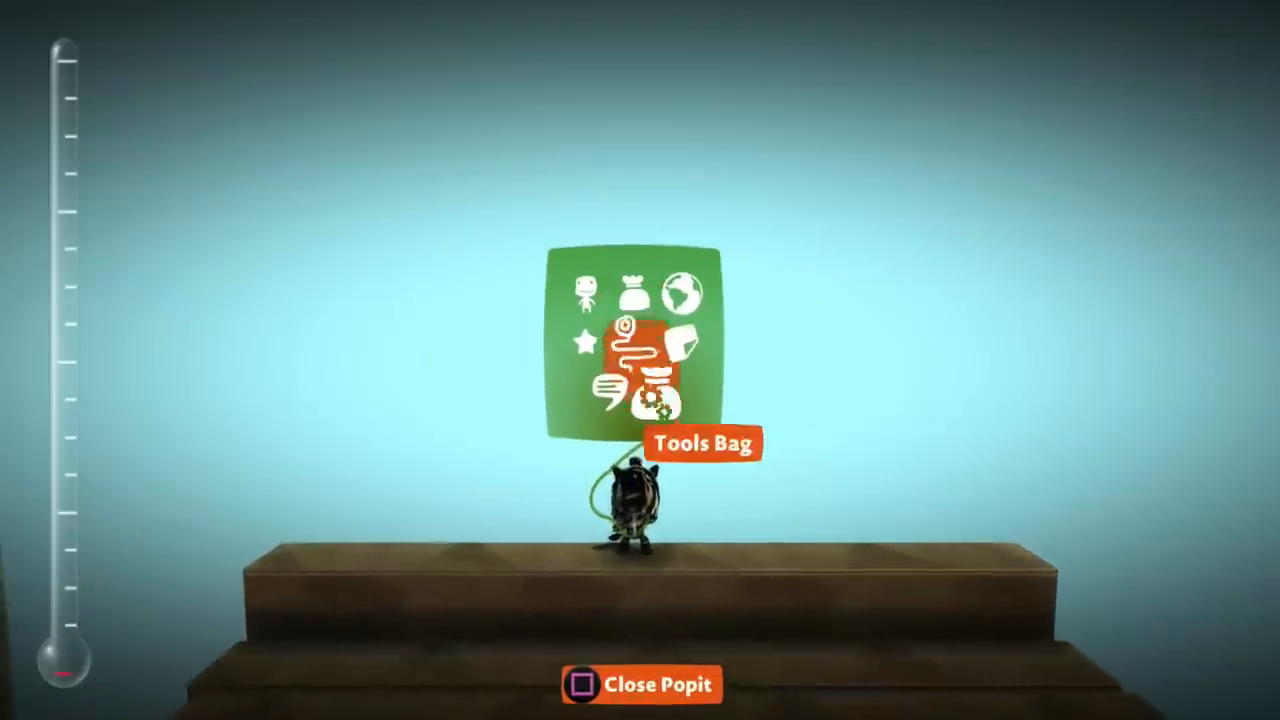
Step: Place the green-strip hovering platform gadget from the Tools Bag in mid-air
left_click(628, 325)
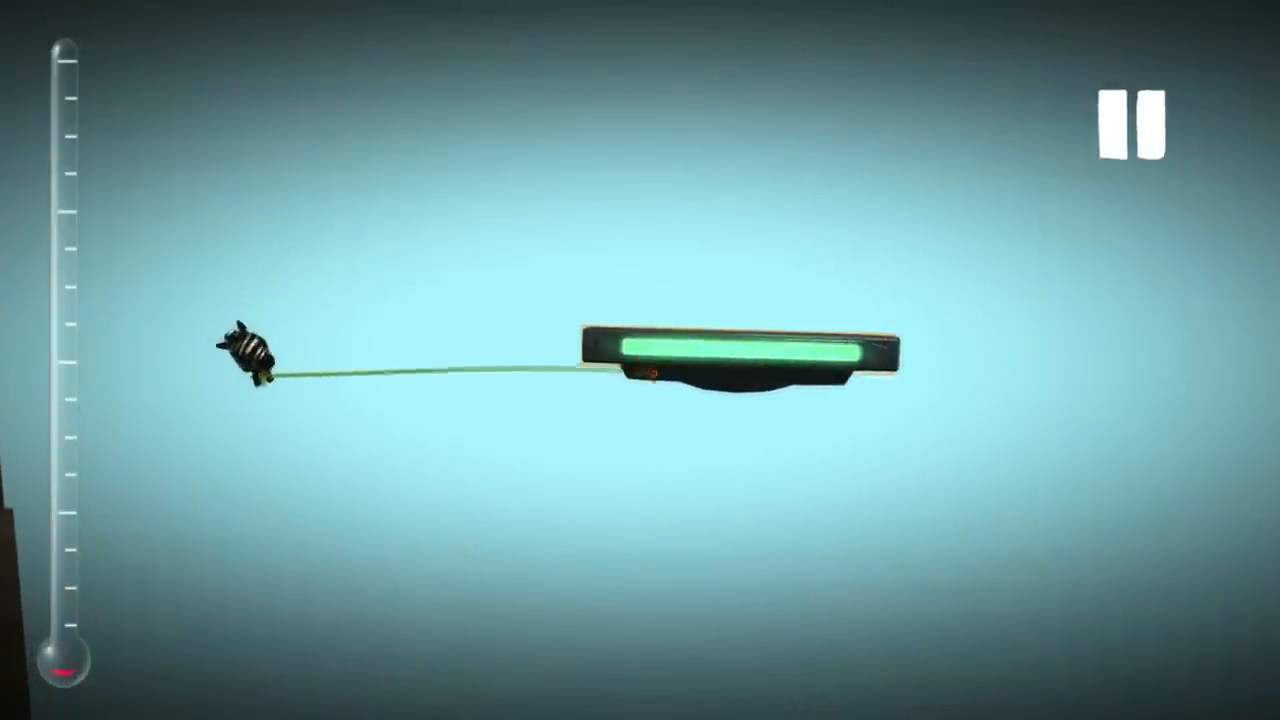
left_click(1133, 120)
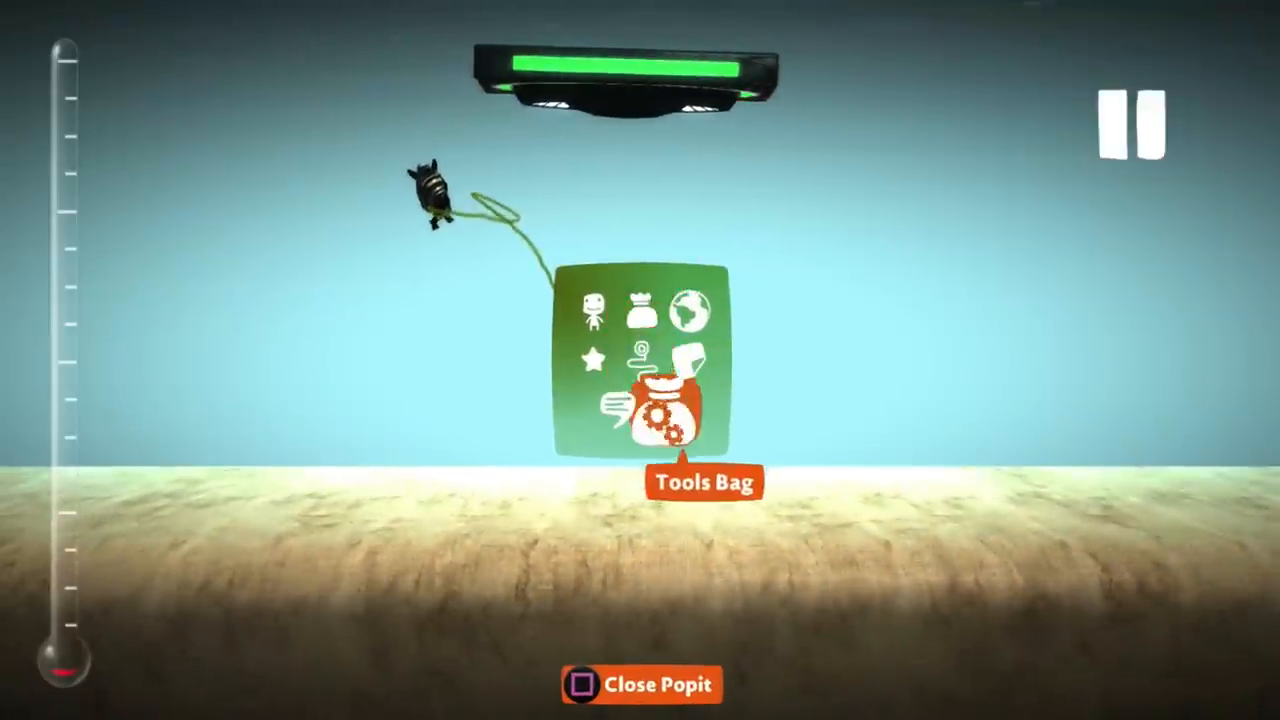
Step: Stamp a cloud-patterned slide material block on the floor and open its Slide settings
left_click(670, 395)
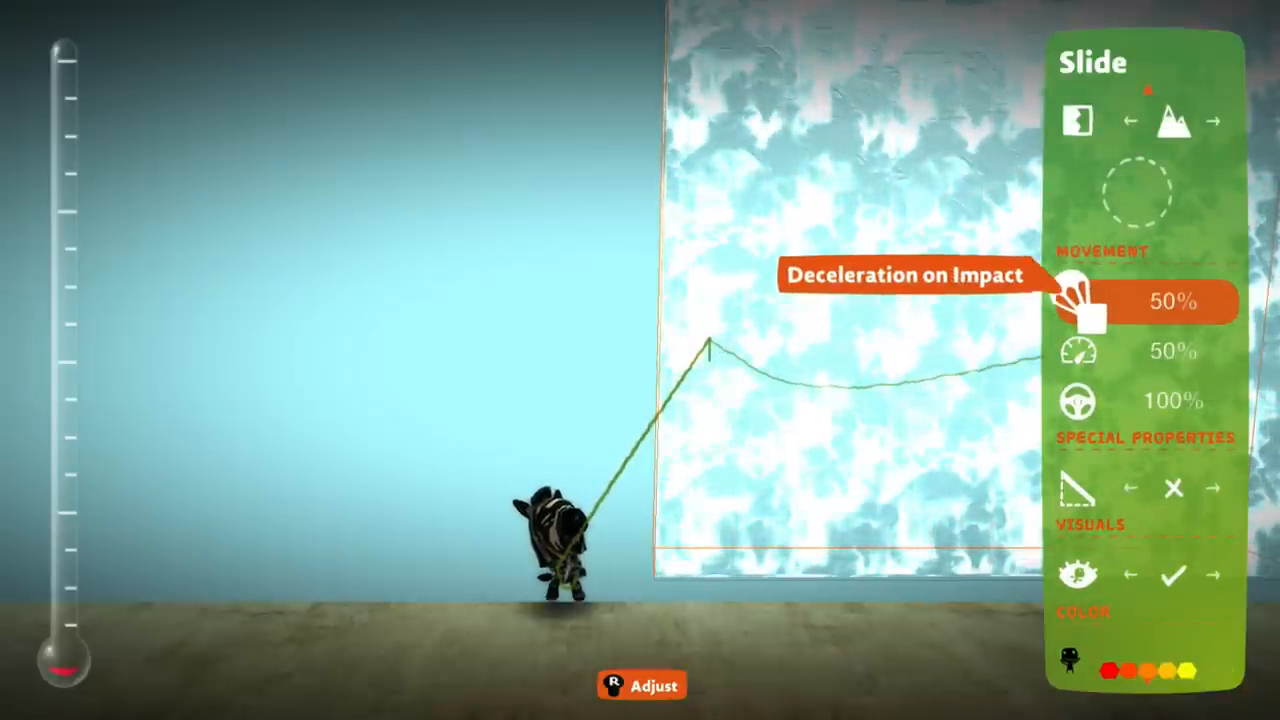
key("DOWN")
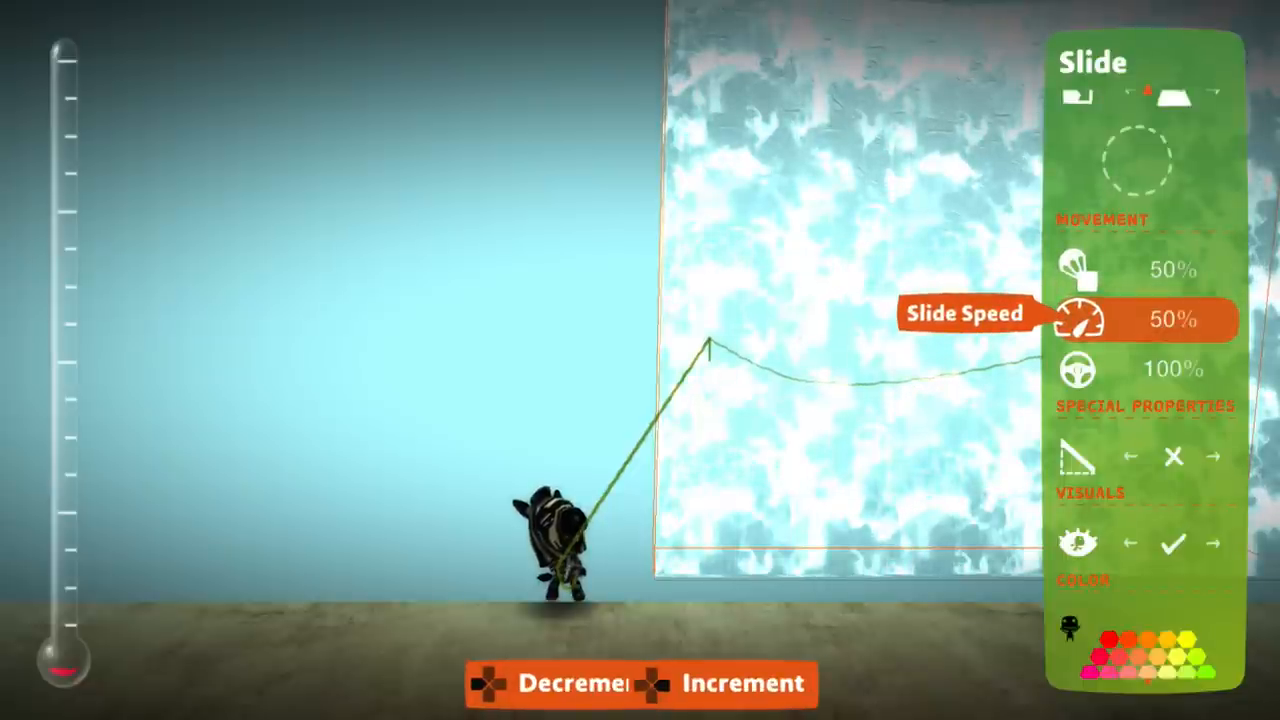
Step: Raise the slide block's Slide Speed to 70% and close its tweak menu
left_click(723, 684)
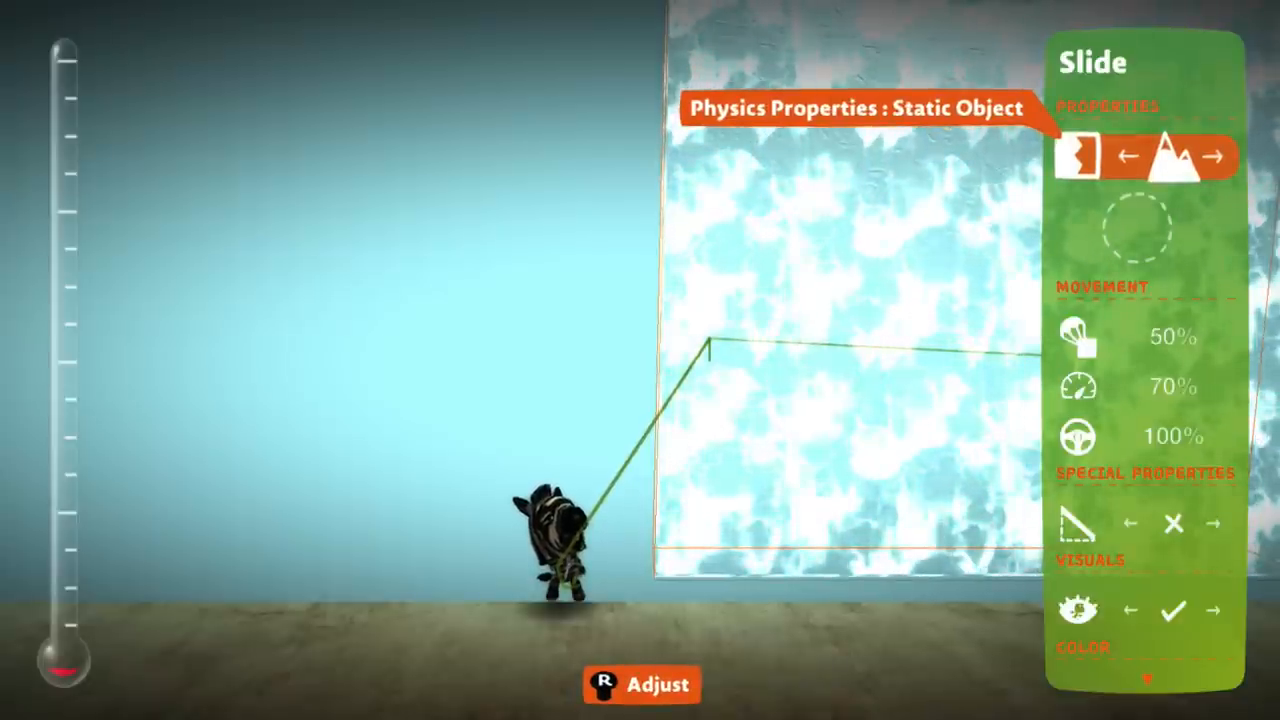
left_click(1215, 157)
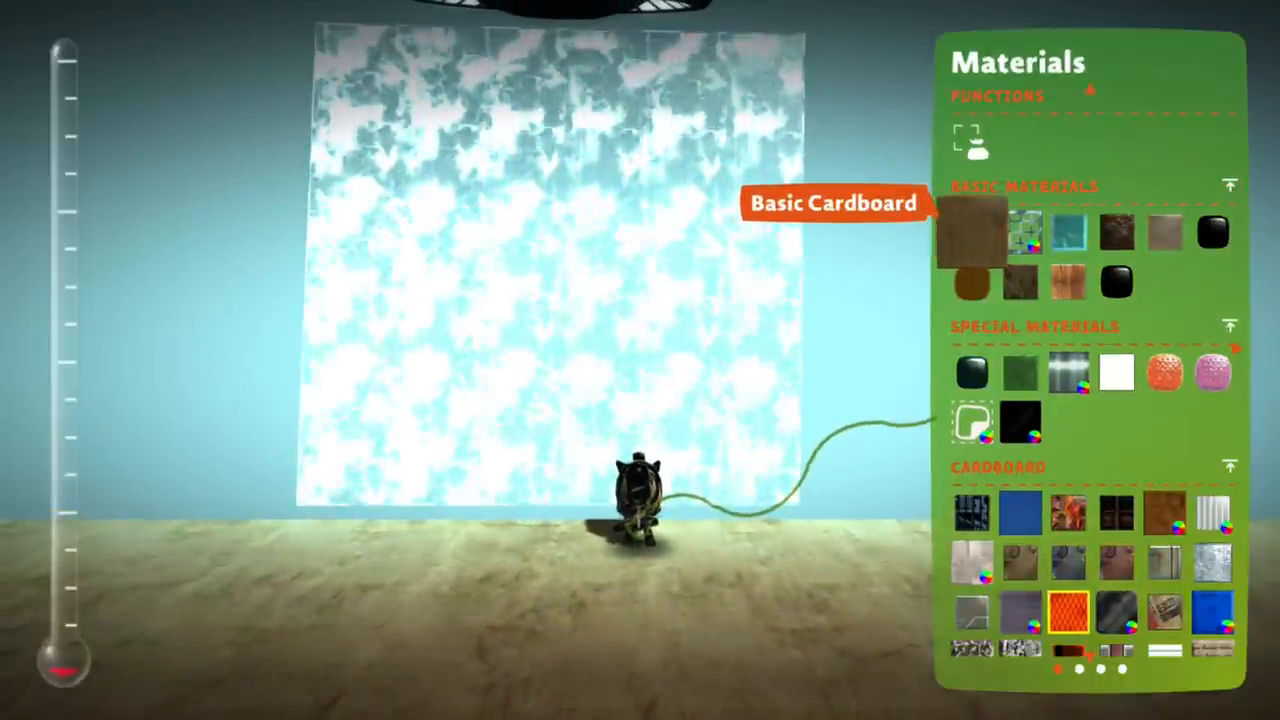
Step: Stamp a Basic Cardboard pillar and a glass block beneath the hovering platform
left_click(1025, 225)
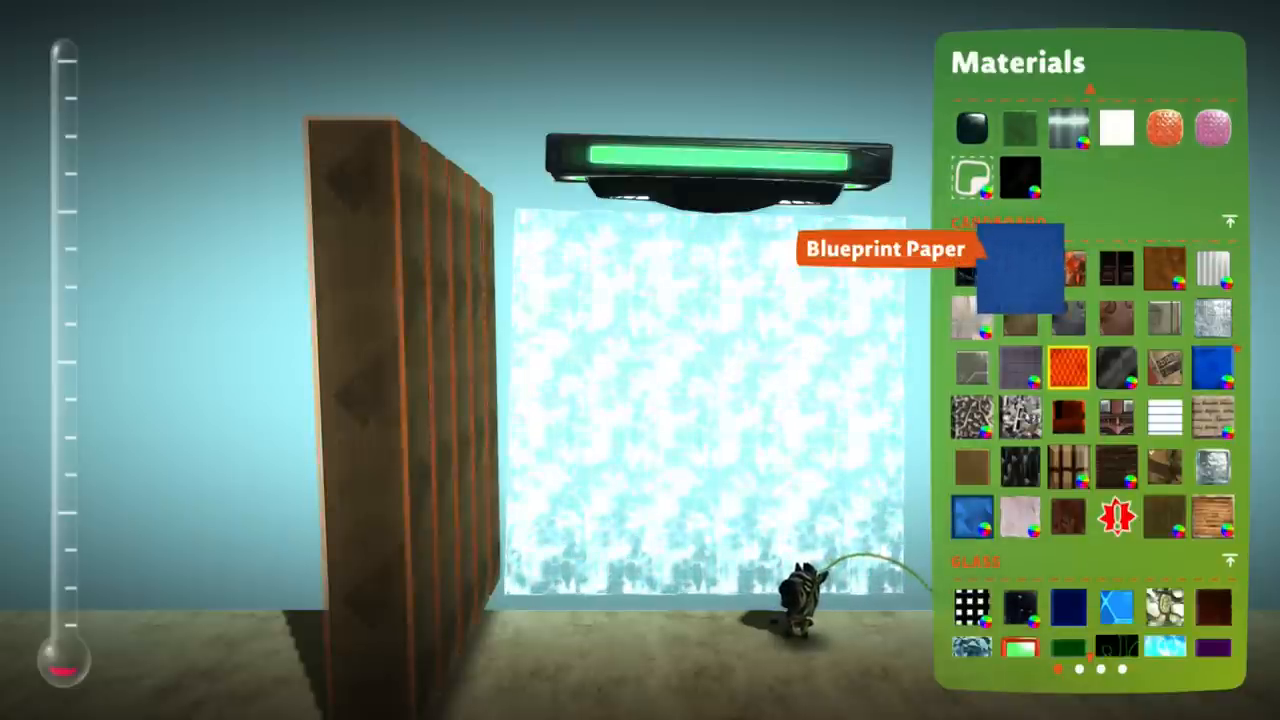
scroll("down", 3)
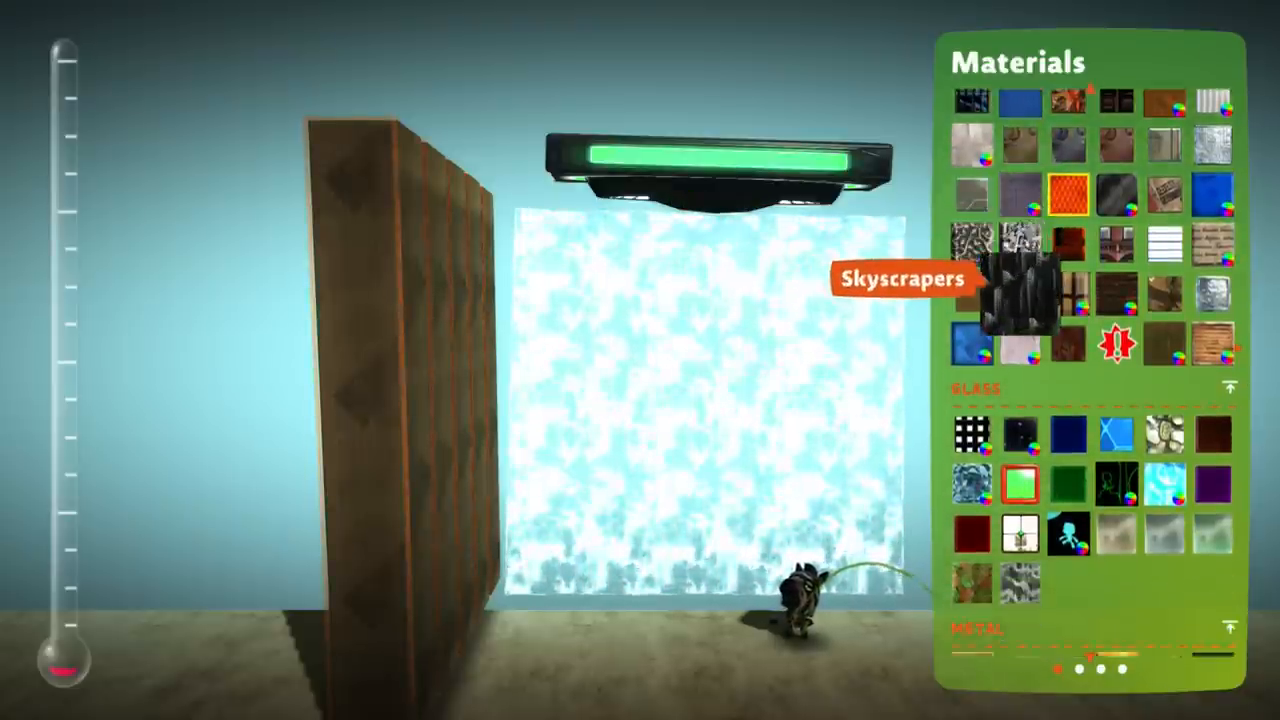
scroll("down", 3)
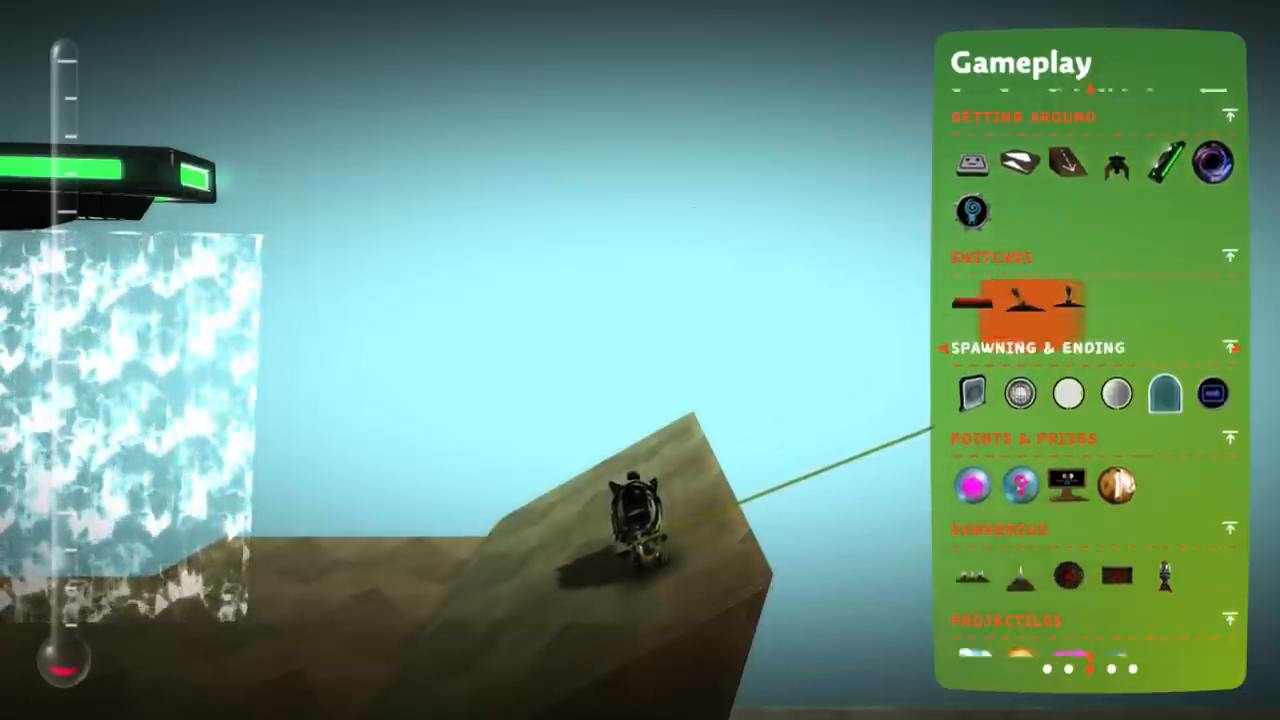
Step: Scroll down the Gameplay list to reach the spike trap hazards
scroll("down", 3)
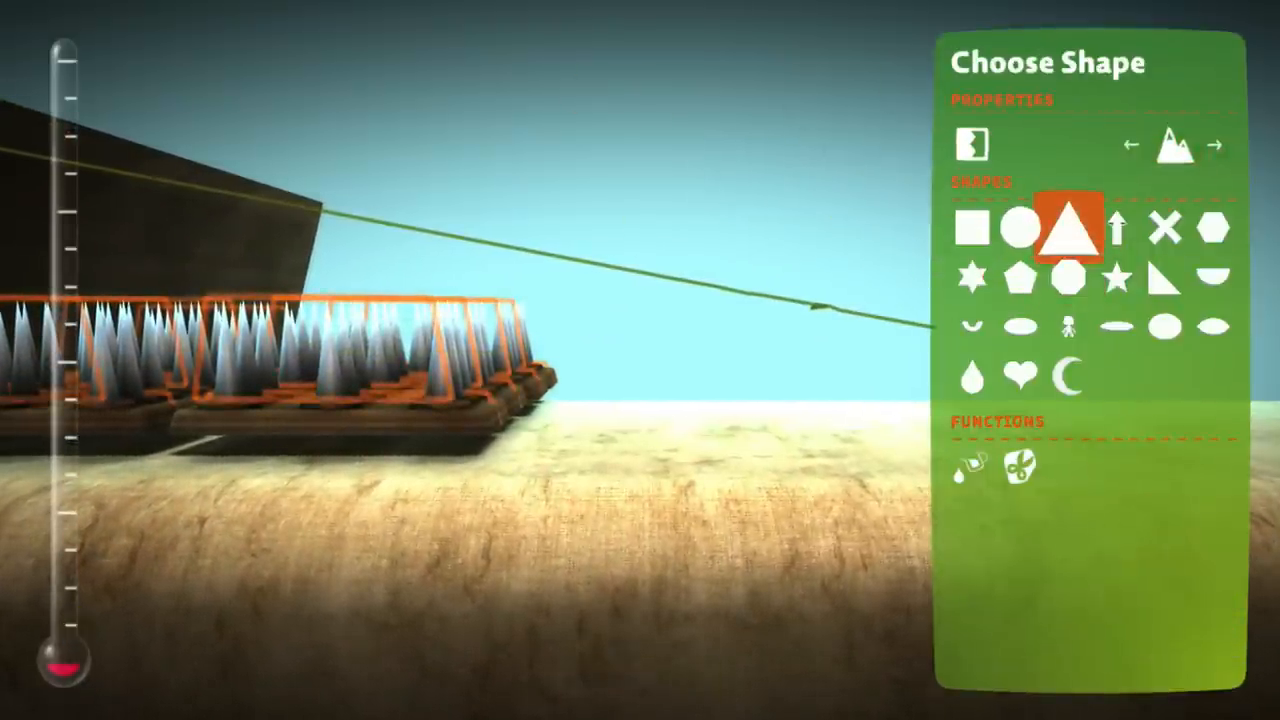
Step: Draw the triangular cardboard ceiling slab above the spikes and resume the level
left_click(972, 144)
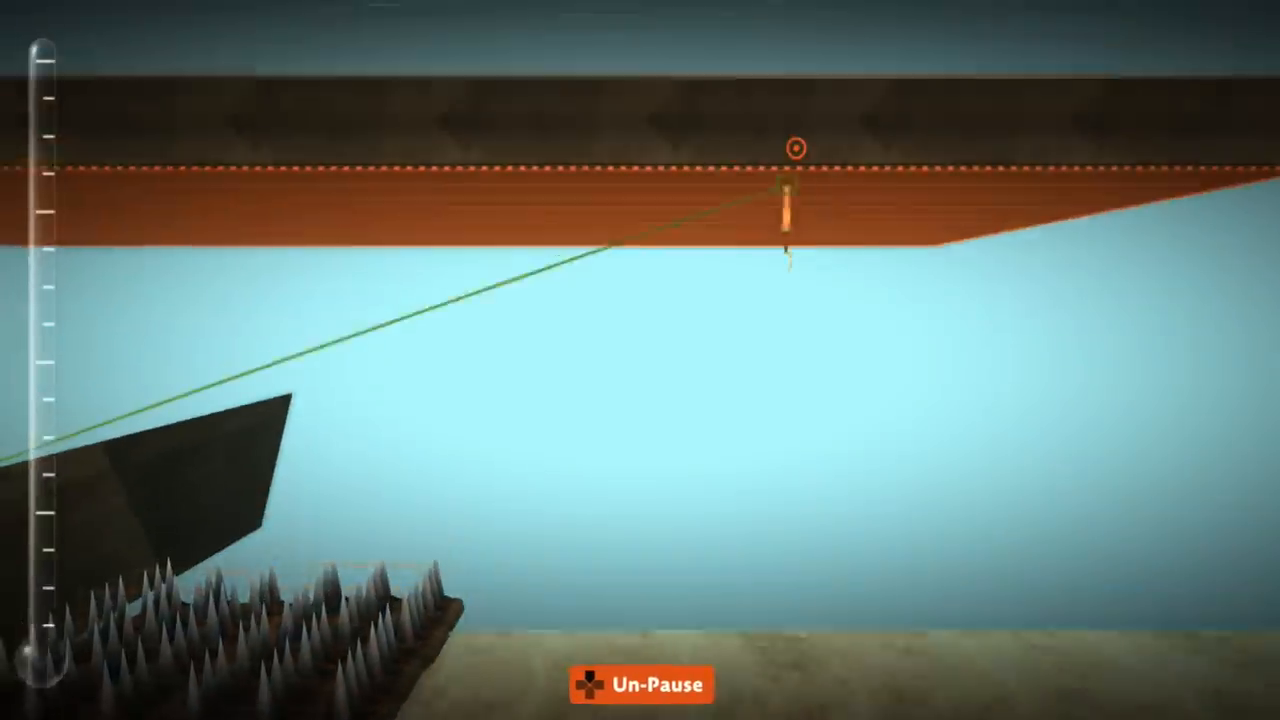
left_click(640, 685)
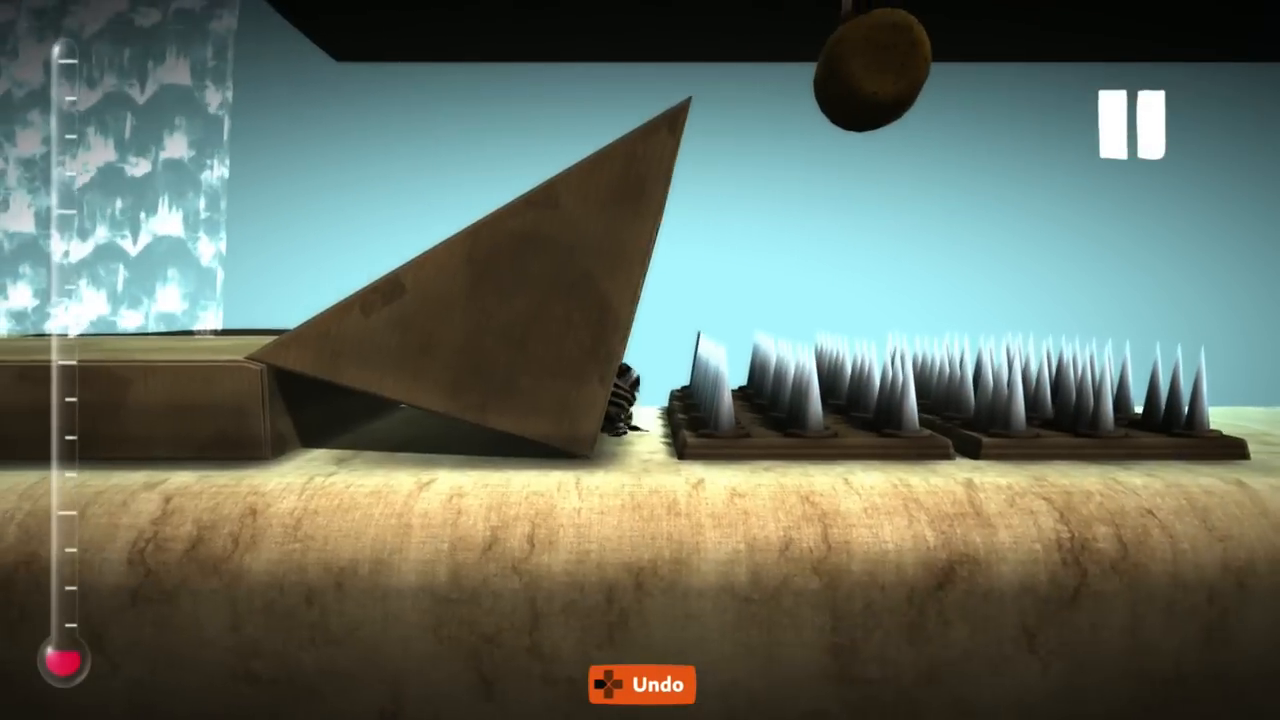
Step: Open the level options menu and choose Return to Pod
left_click(1135, 120)
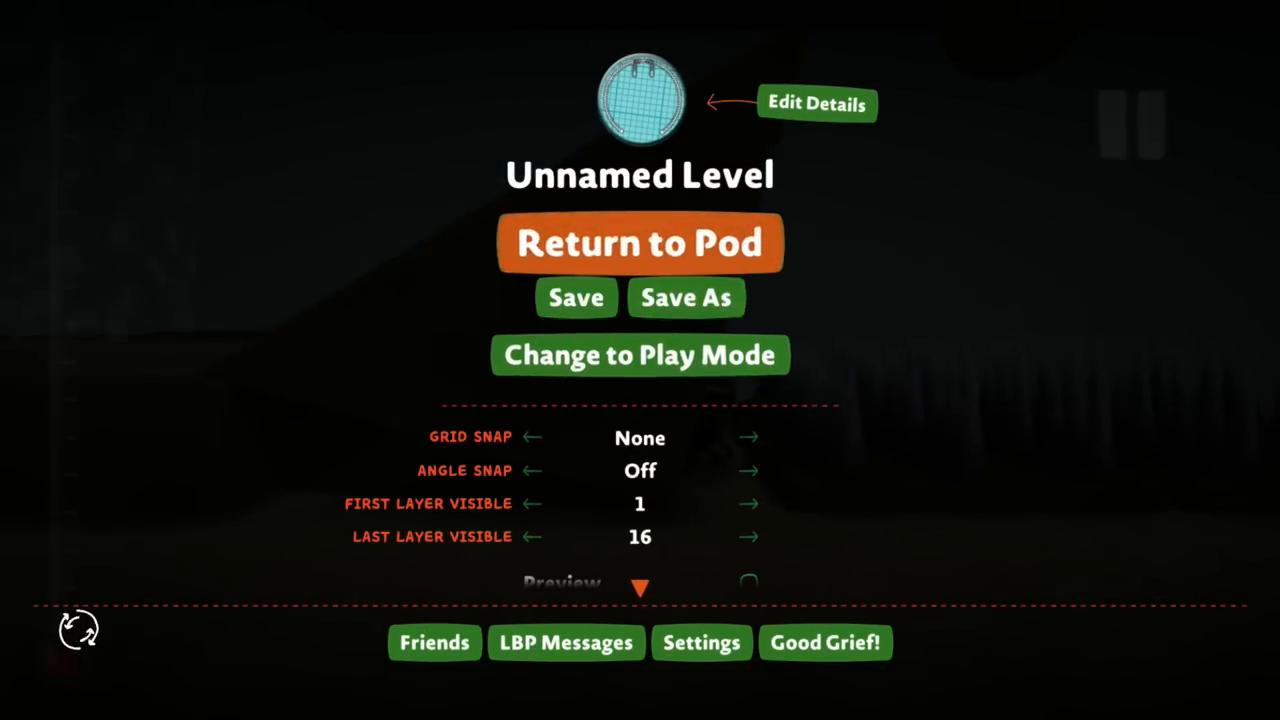
left_click(640, 242)
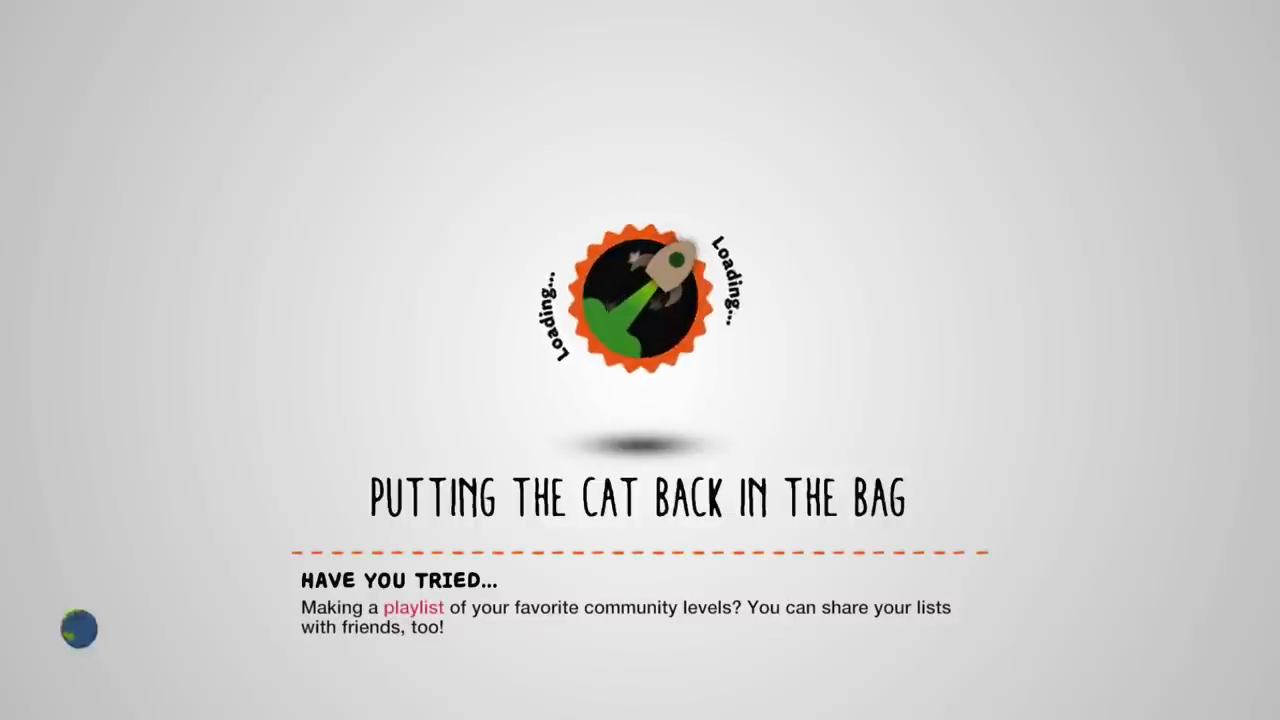